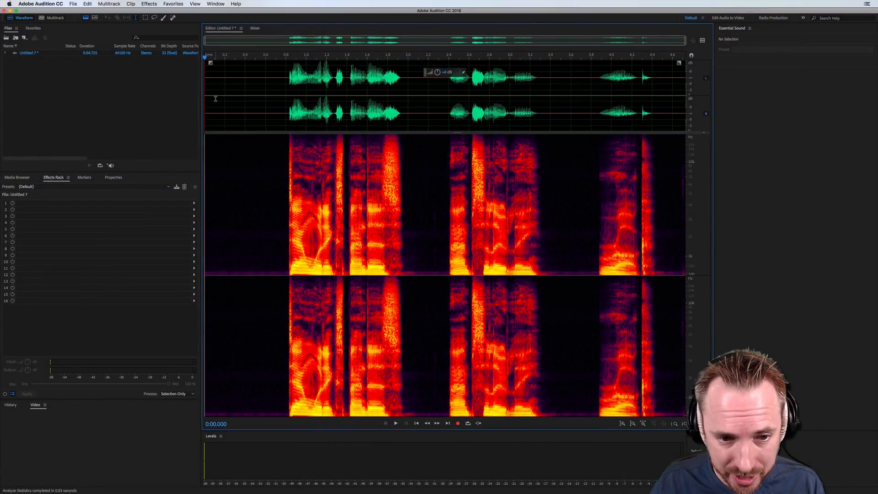
pyautogui.moveTo(278, 152)
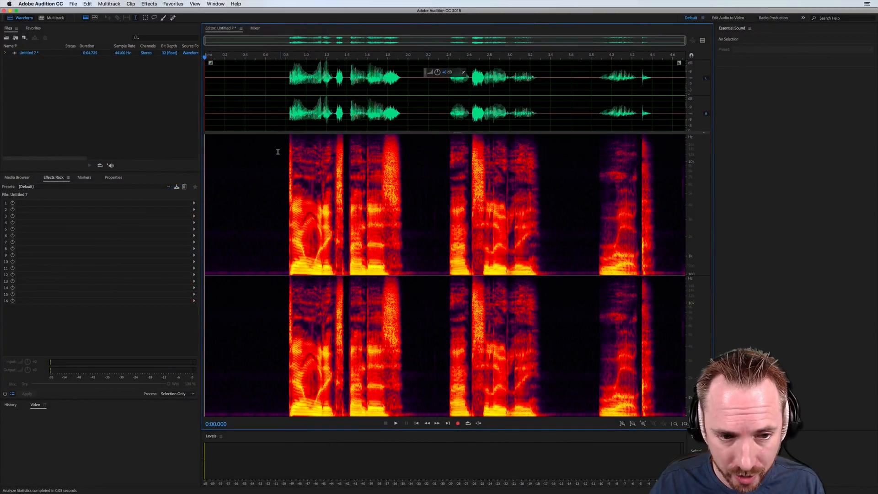
pyautogui.moveTo(439, 268)
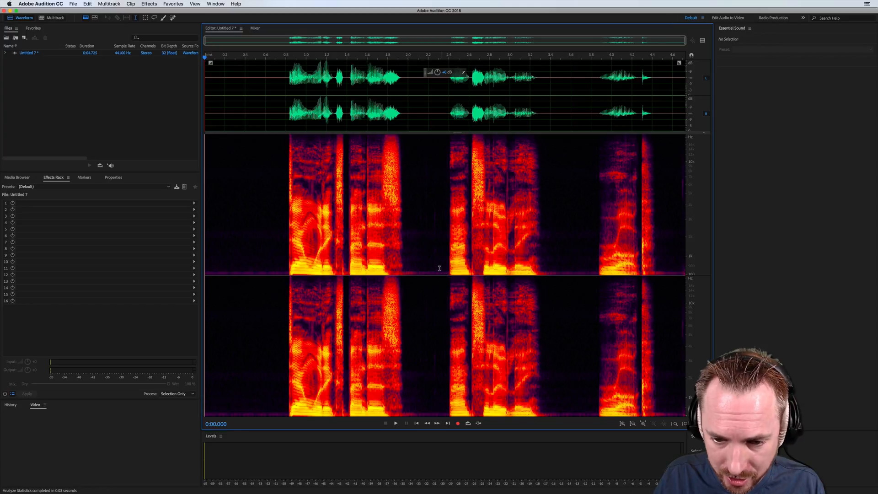
pyautogui.moveTo(589, 269)
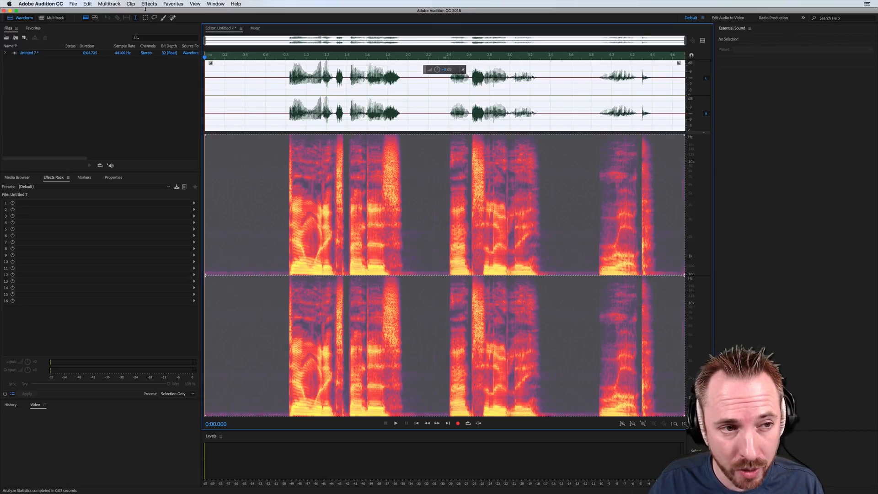
# - Open the Effects menu to reach Amplitude and Compression effects
pyautogui.click(149, 4)
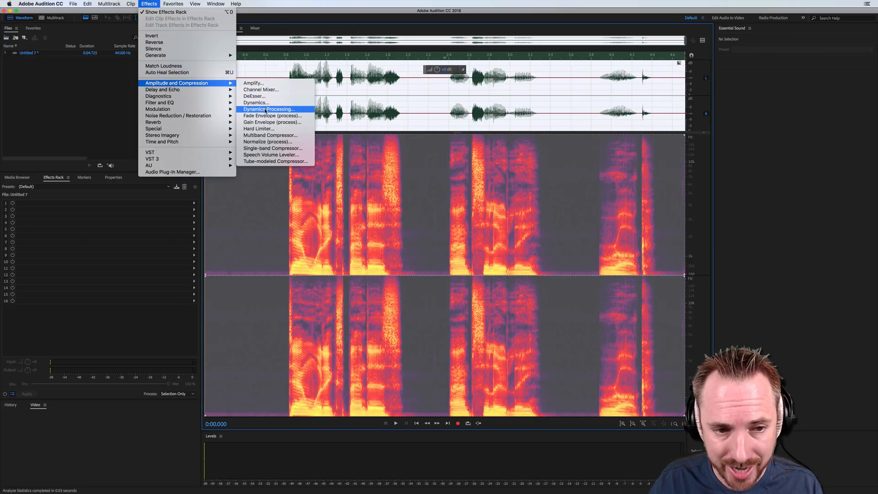
pyautogui.click(269, 109)
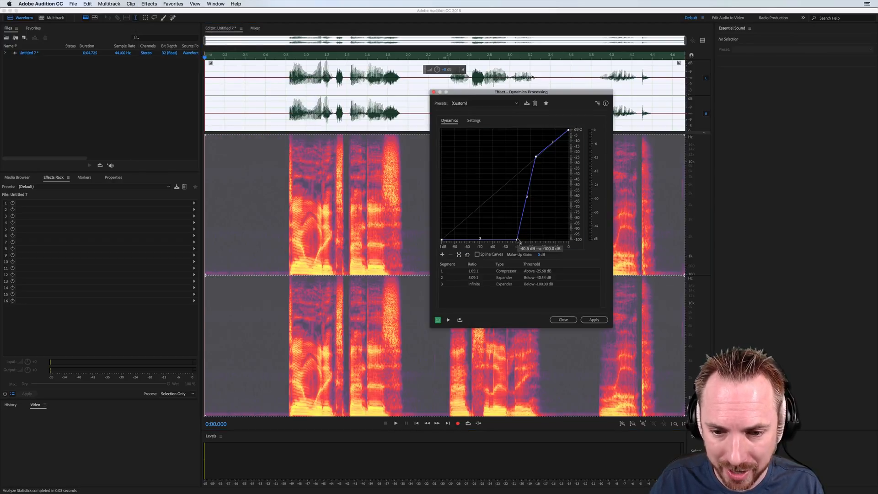
pyautogui.moveTo(518, 239); pyautogui.dragTo(510, 239)
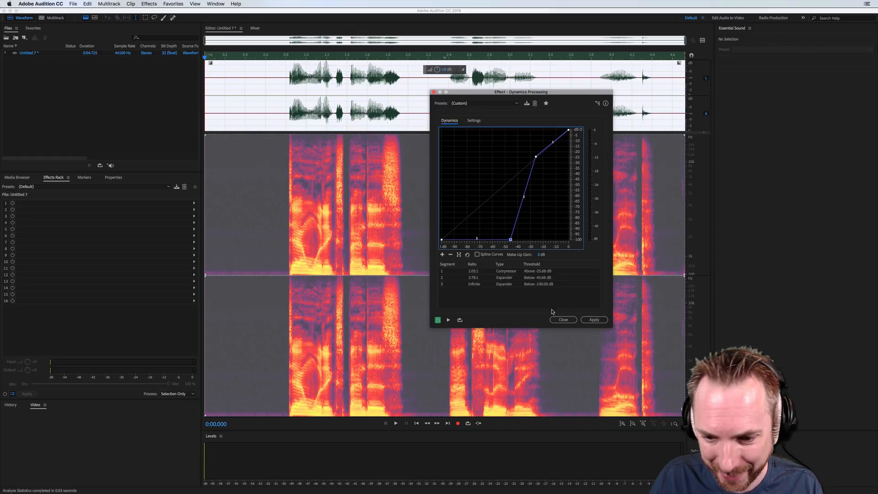
pyautogui.click(563, 319)
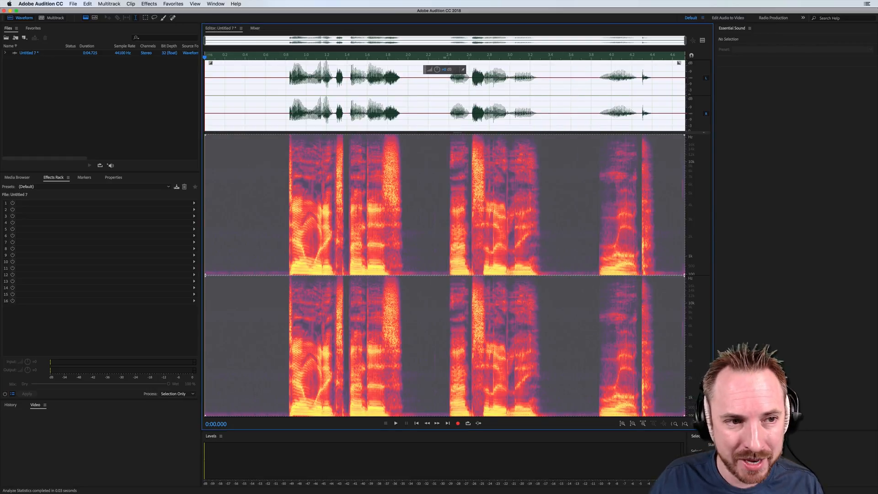
pyautogui.click(152, 4)
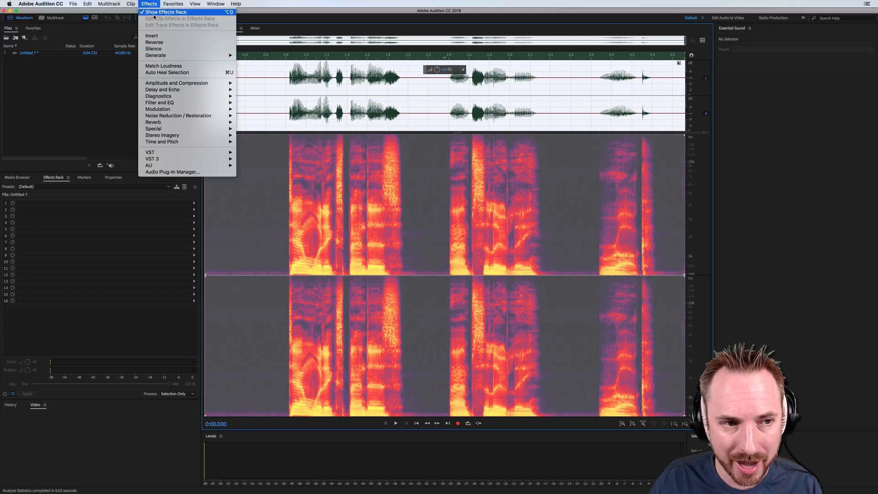
pyautogui.moveTo(176, 83)
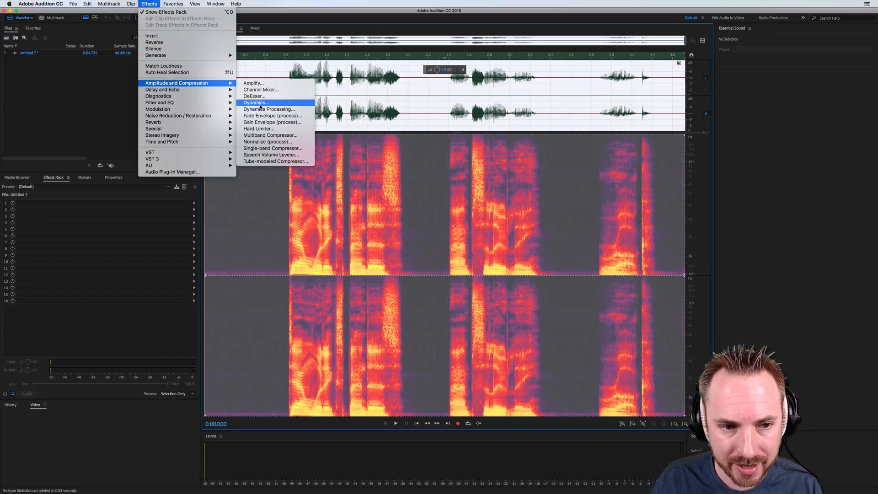
# - Open Dynamics, swap Limiter for Expander at 0 dB threshold, and show the preview
pyautogui.click(256, 103)
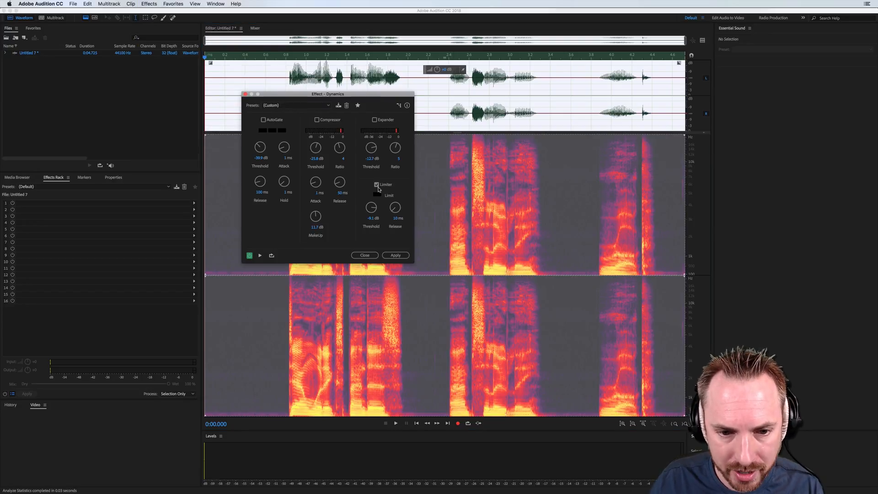
pyautogui.click(376, 185)
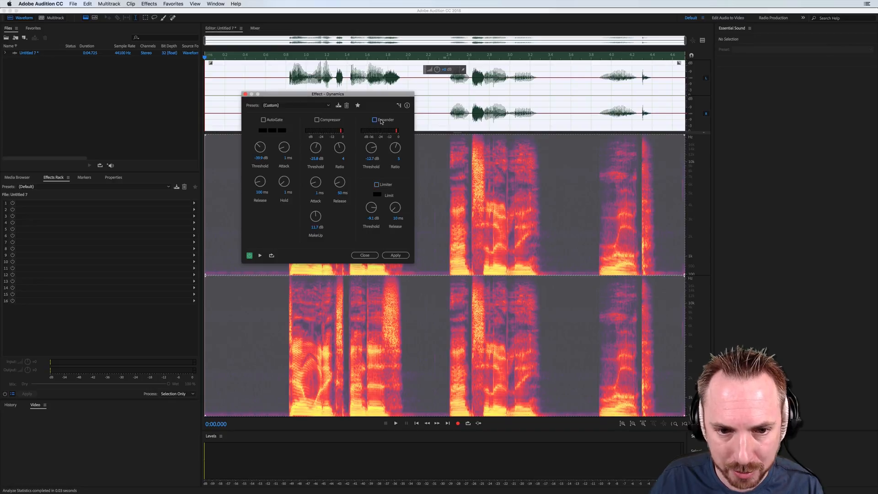
pyautogui.click(374, 119)
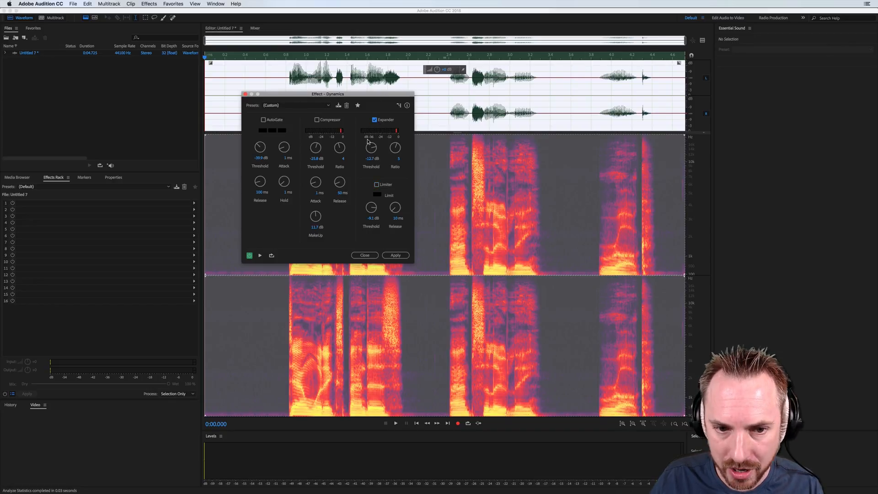
pyautogui.moveTo(371, 148); pyautogui.dragTo(371, 140)
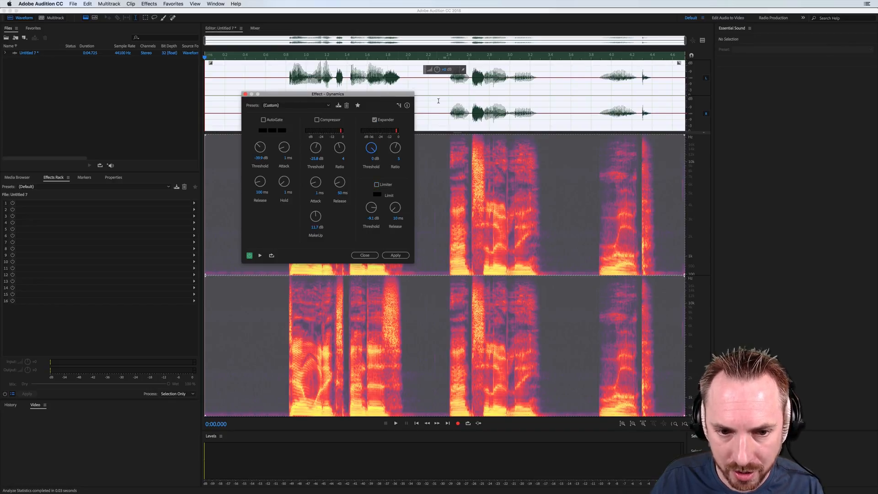
pyautogui.click(701, 40)
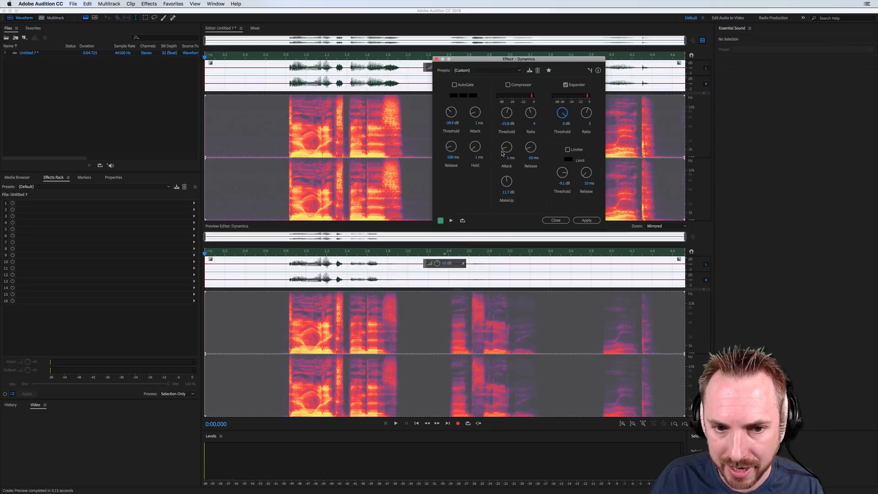
# - Set the Expander ratio to 8 and reposition the Dynamics dialog
pyautogui.moveTo(518, 59); pyautogui.dragTo(551, 93)
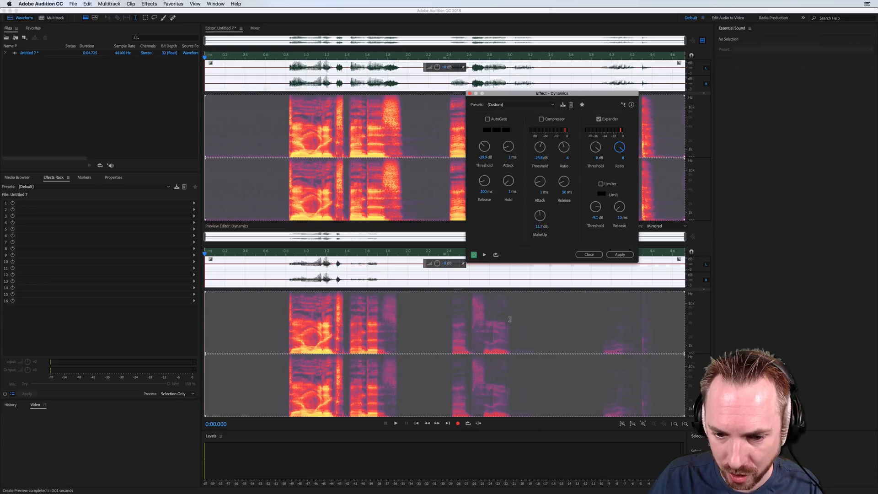
pyautogui.moveTo(551, 93); pyautogui.dragTo(547, 198)
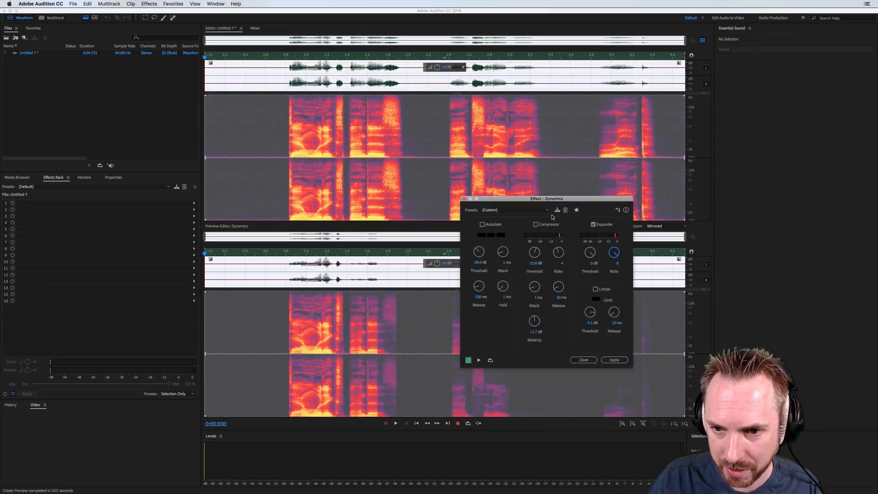
pyautogui.moveTo(547, 198); pyautogui.dragTo(532, 55)
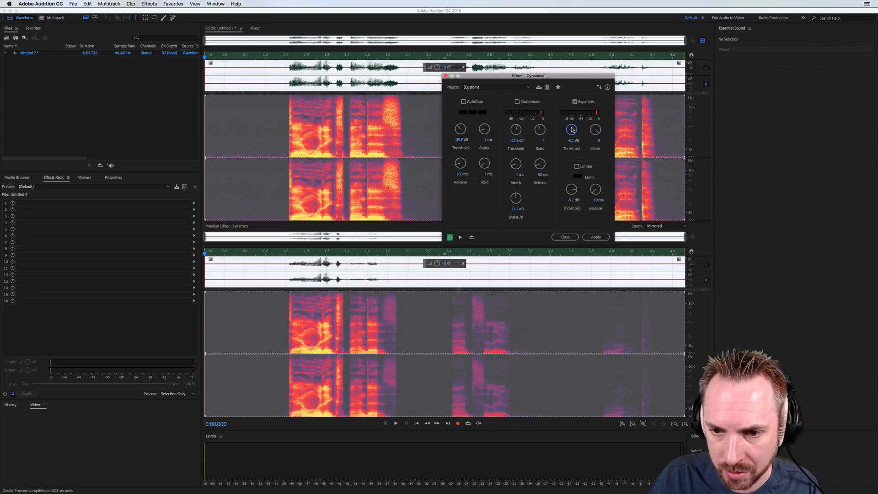
# - Lower the Expander threshold to -17.1 dB and play the preview
pyautogui.moveTo(571, 129); pyautogui.dragTo(571, 143)
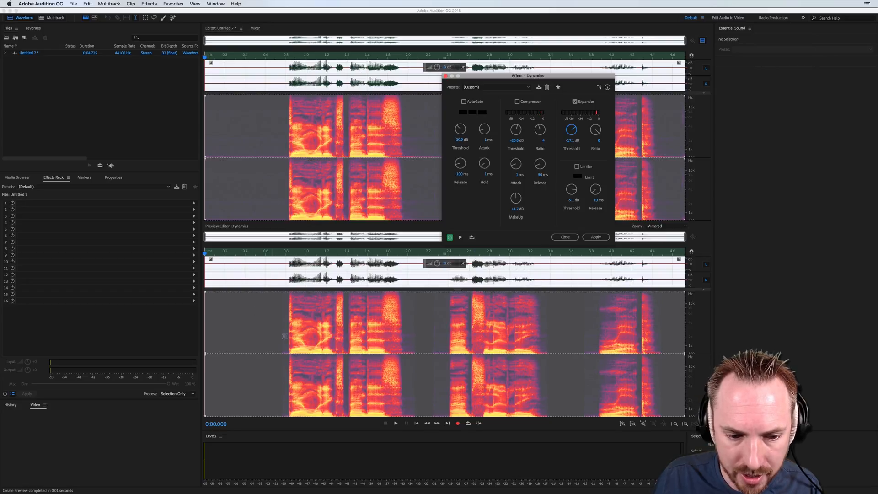
pyautogui.moveTo(473, 195)
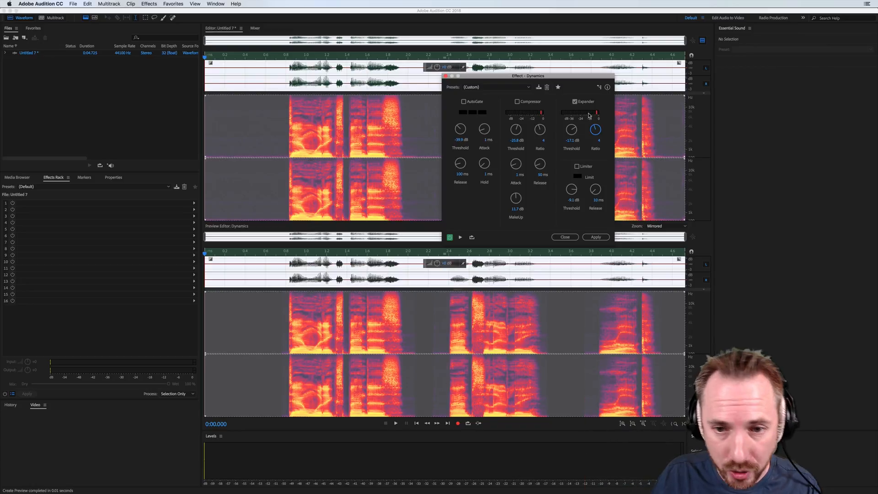
pyautogui.click(460, 237)
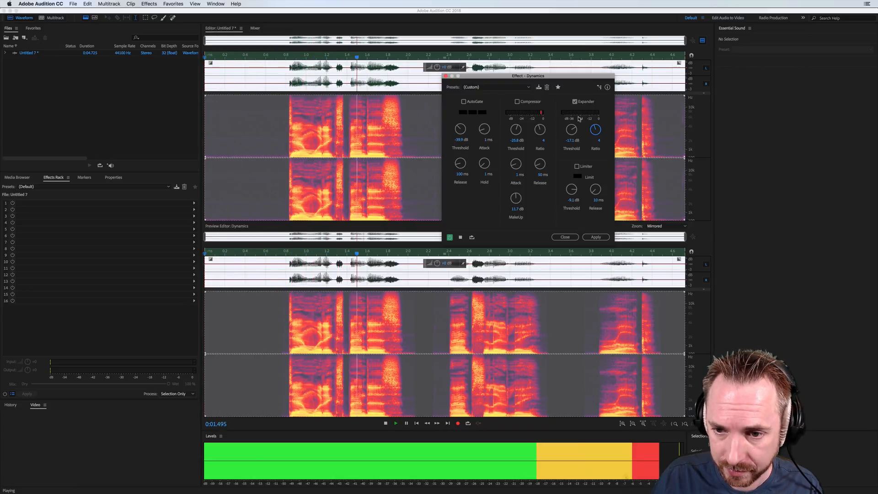